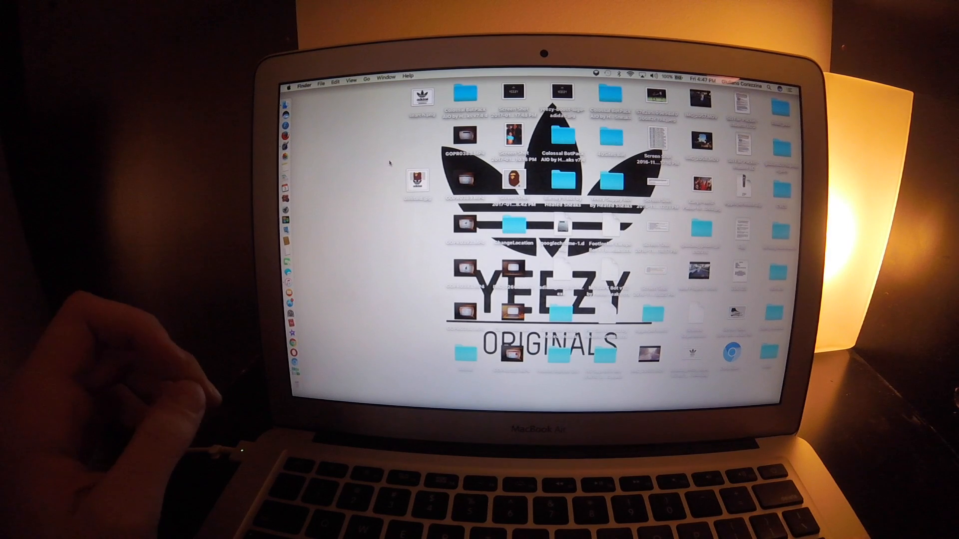
{"action": "mouse_move", "coordinate": [286, 184]}
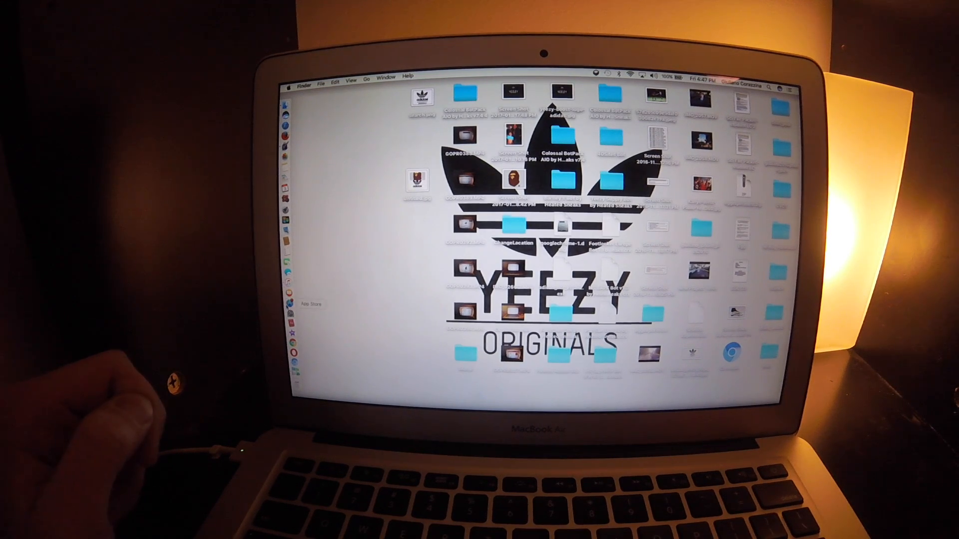
Open a Finder window to browse to the ChangeLocation folder.
{"action": "left_click", "coordinate": [302, 302]}
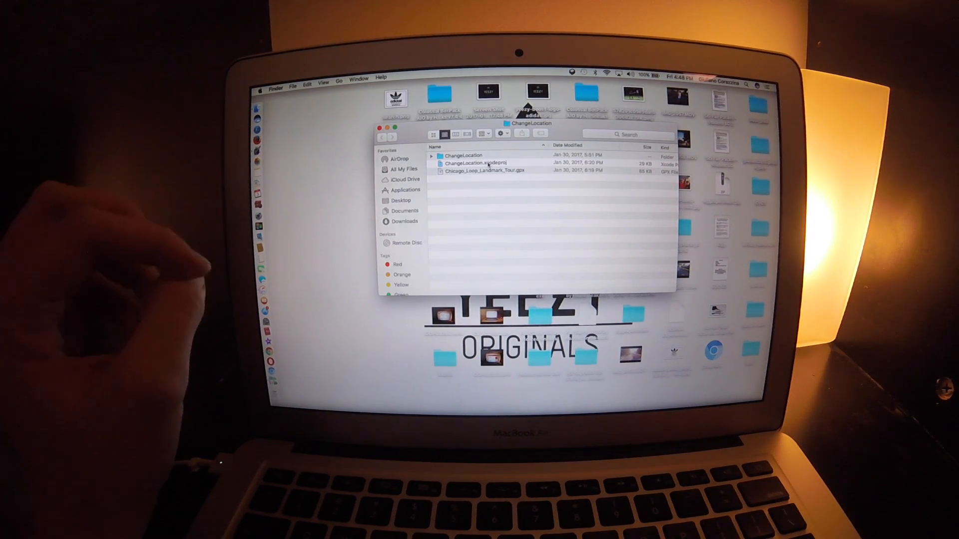
Open ChangeLocation.xcodeproj from Finder in Xcode.
{"action": "left_click", "coordinate": [483, 163]}
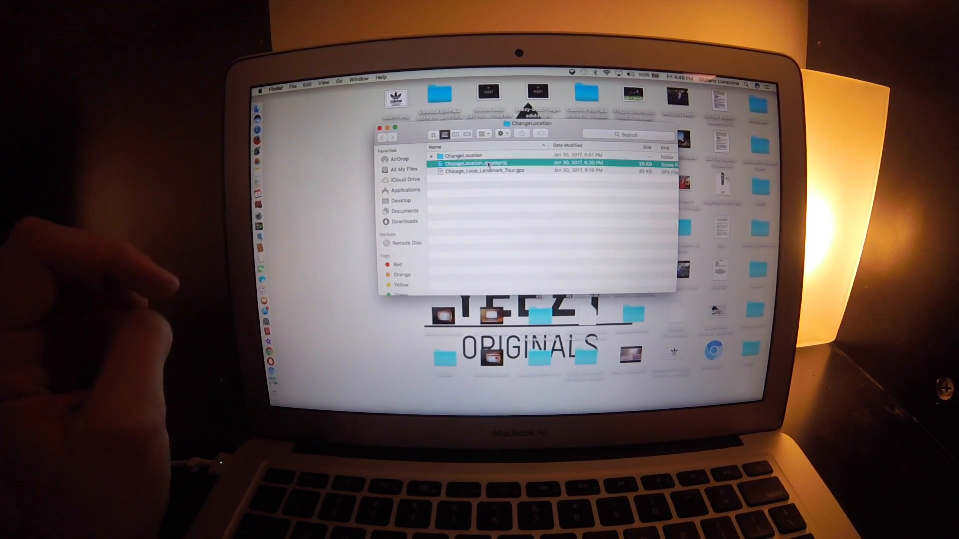
{"action": "double_click", "coordinate": [477, 163]}
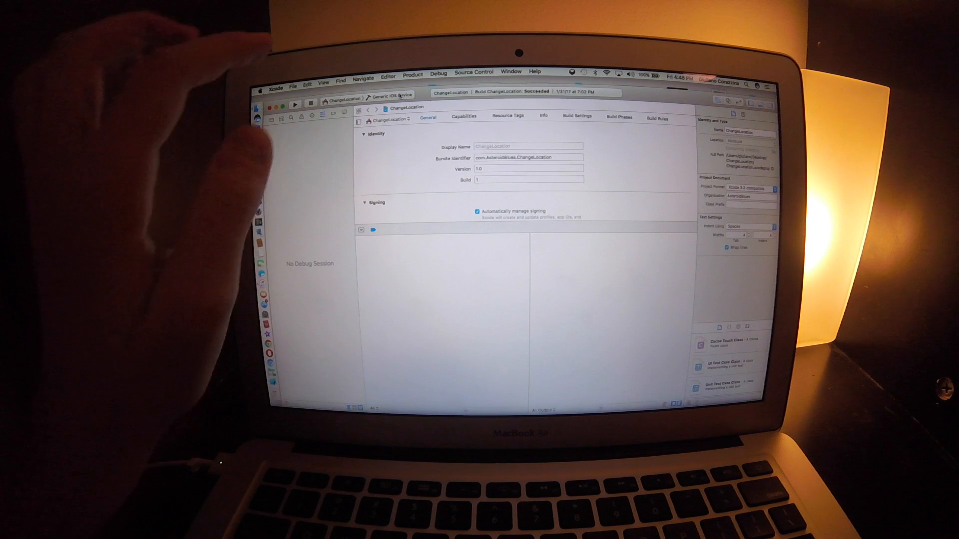
{"action": "left_click", "coordinate": [389, 96]}
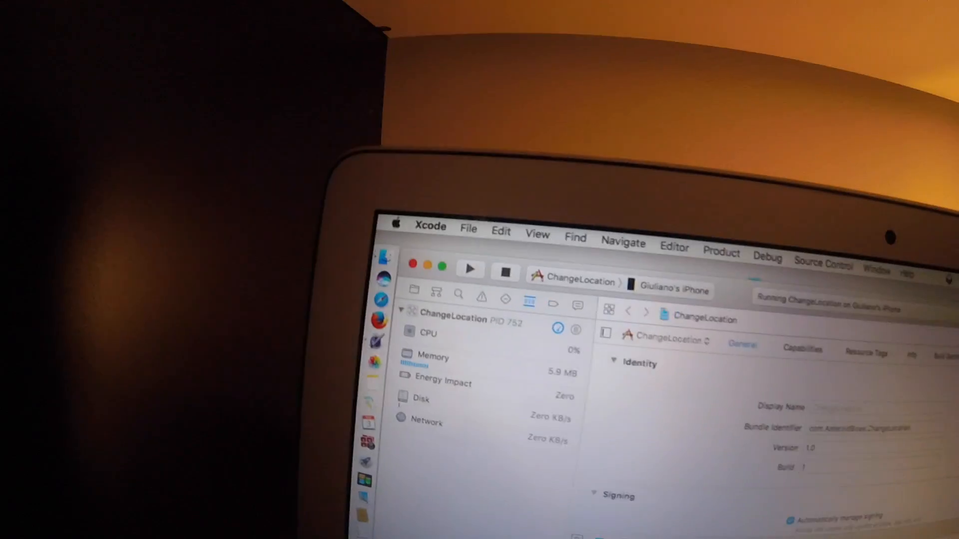
Open the simulated-location list to pick Chicago_Loop_Landmark_Tour.
{"action": "left_click", "coordinate": [644, 140]}
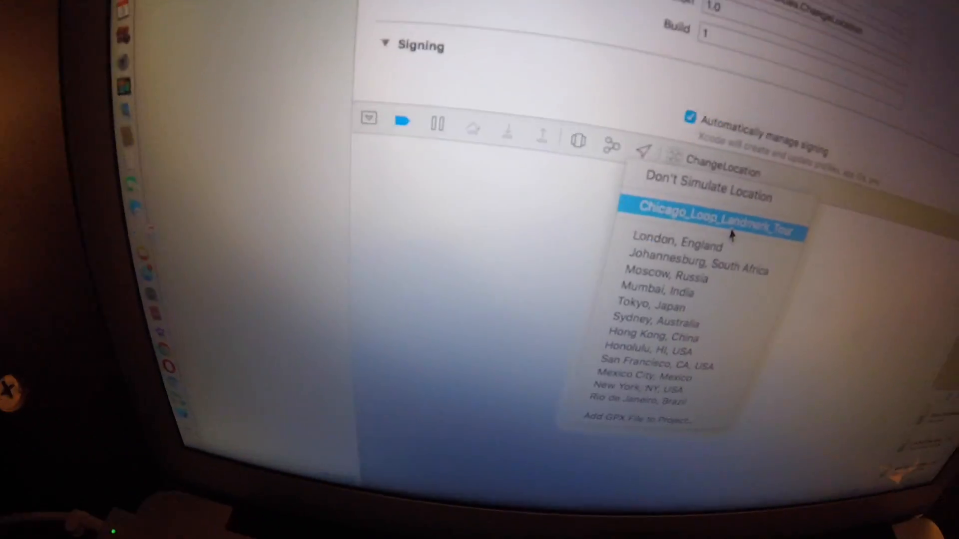